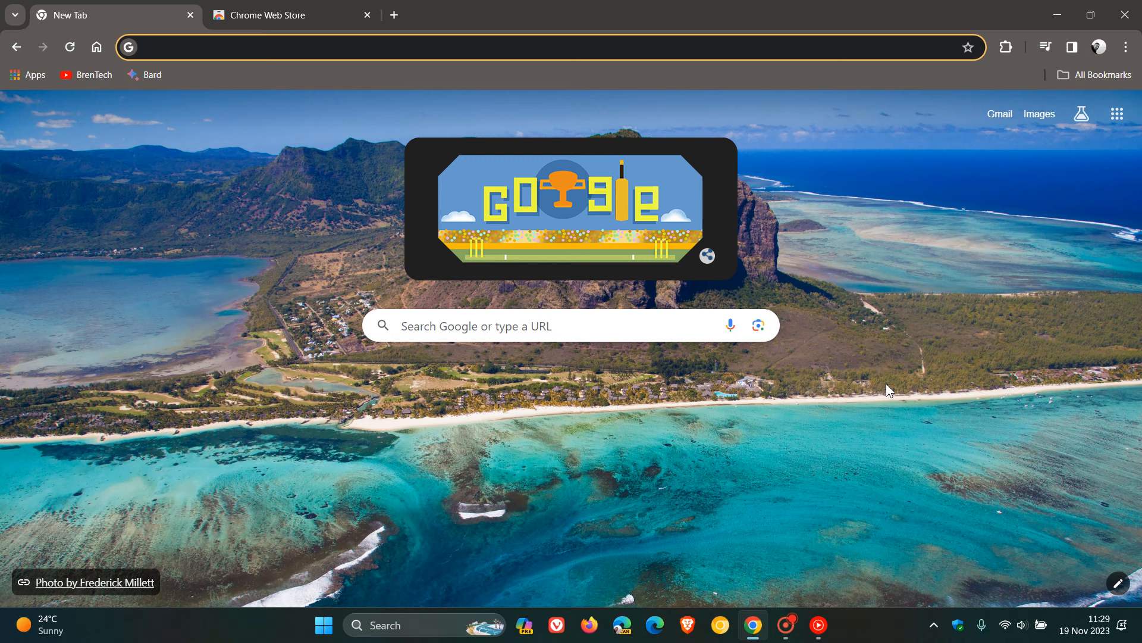
mouse_move(971, 334)
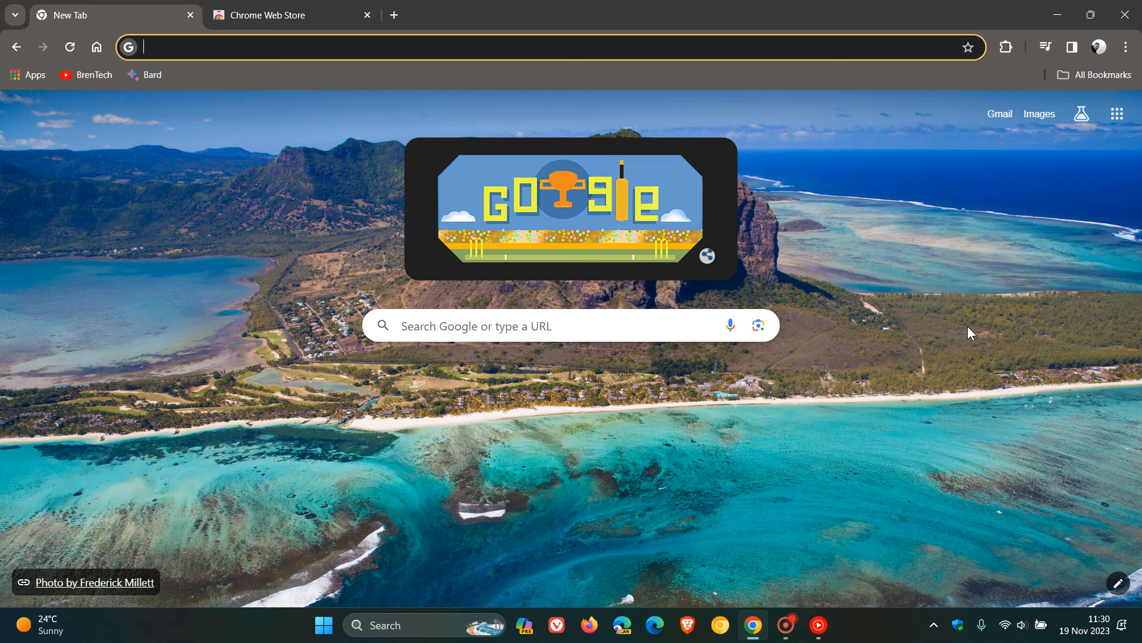
Open Manage extensions from the toolbar puzzle-piece menu to view all six installed extensions
left_click(1007, 46)
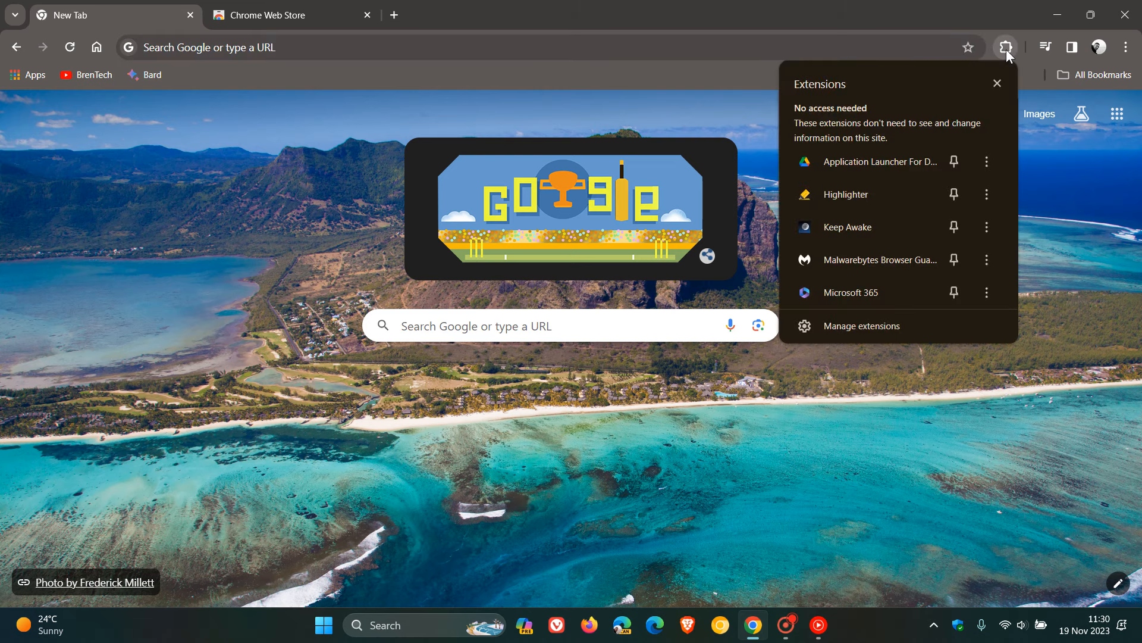
mouse_move(892, 335)
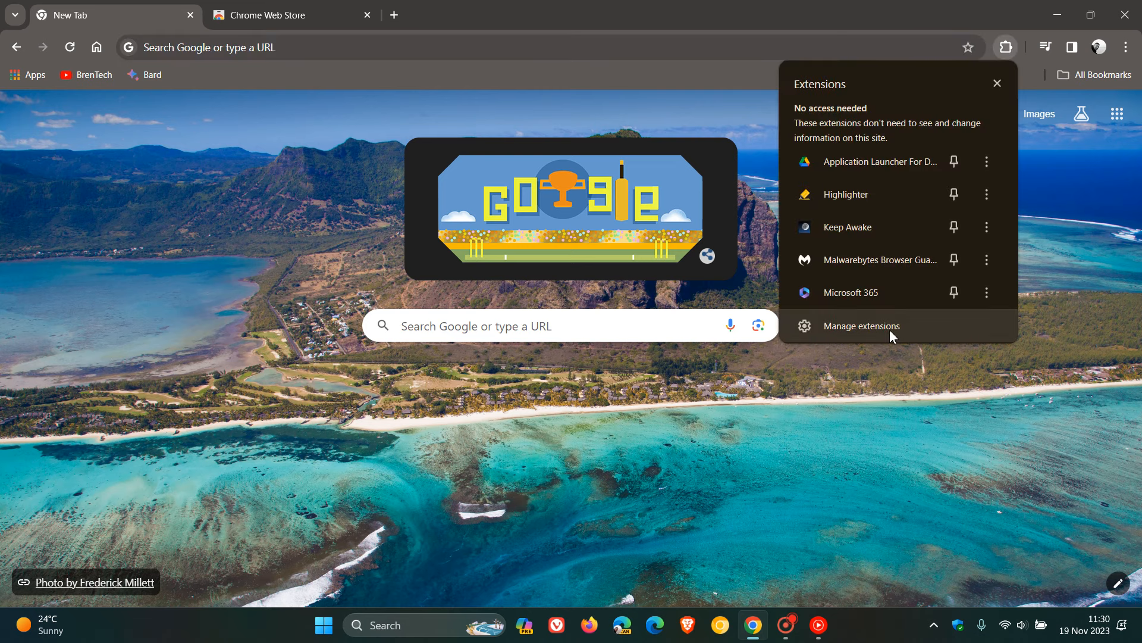
left_click(861, 325)
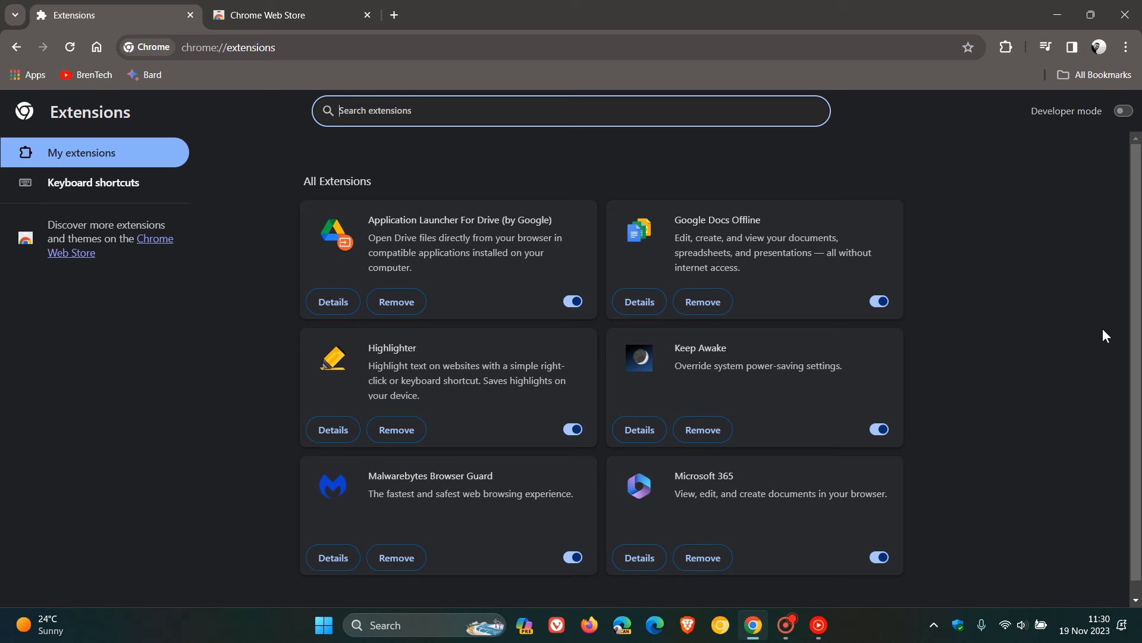
mouse_move(1059, 281)
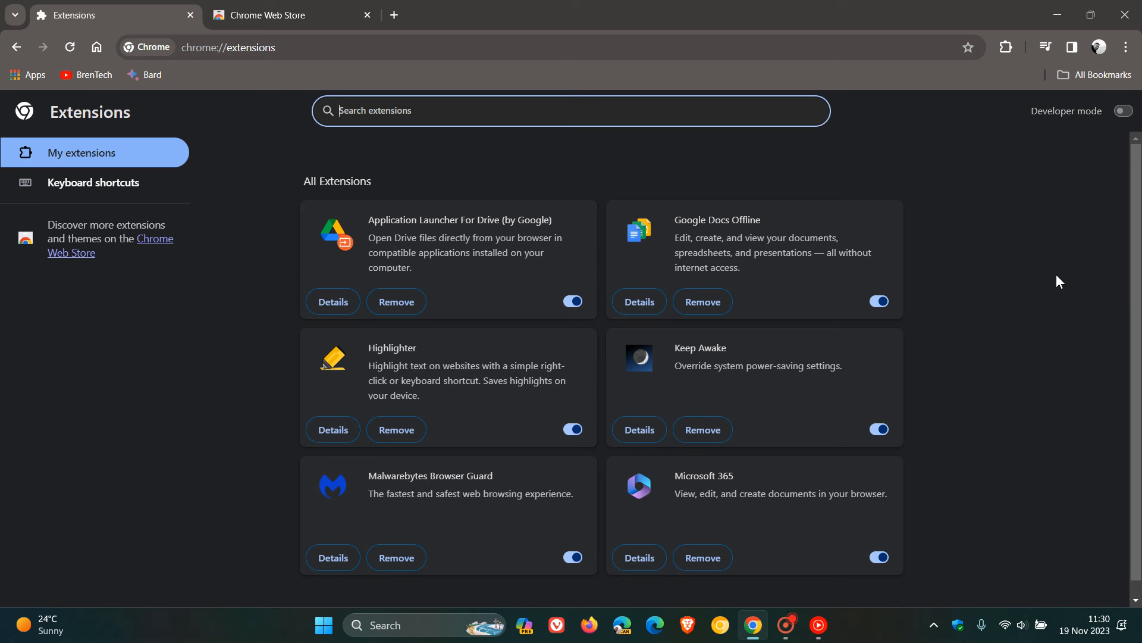
mouse_move(1016, 288)
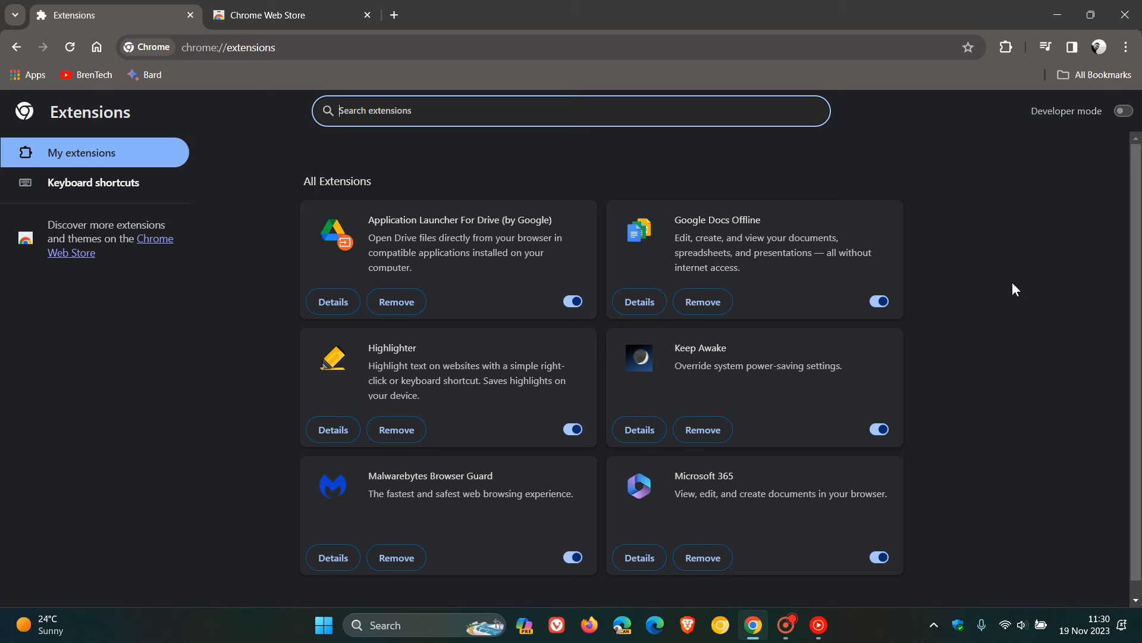
mouse_move(973, 231)
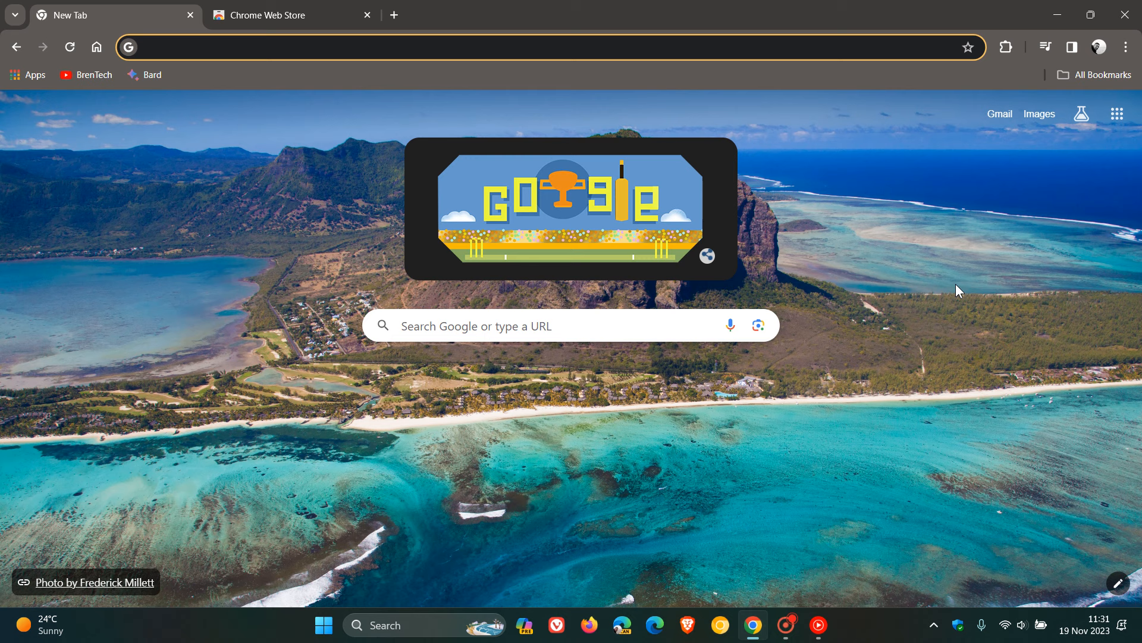
mouse_move(689, 598)
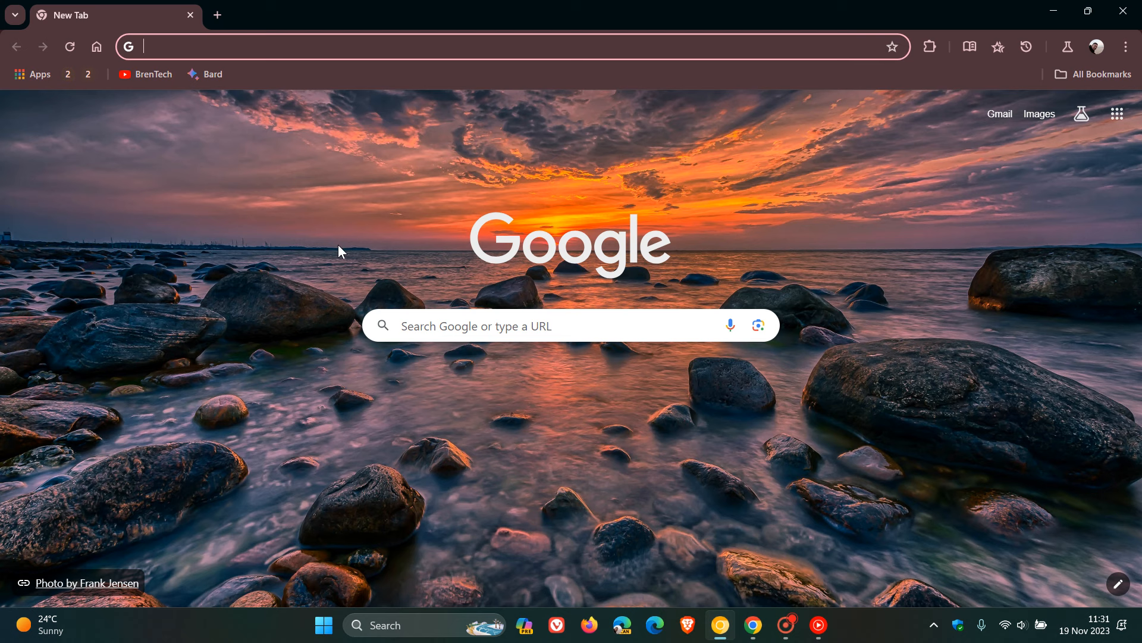
mouse_move(919, 279)
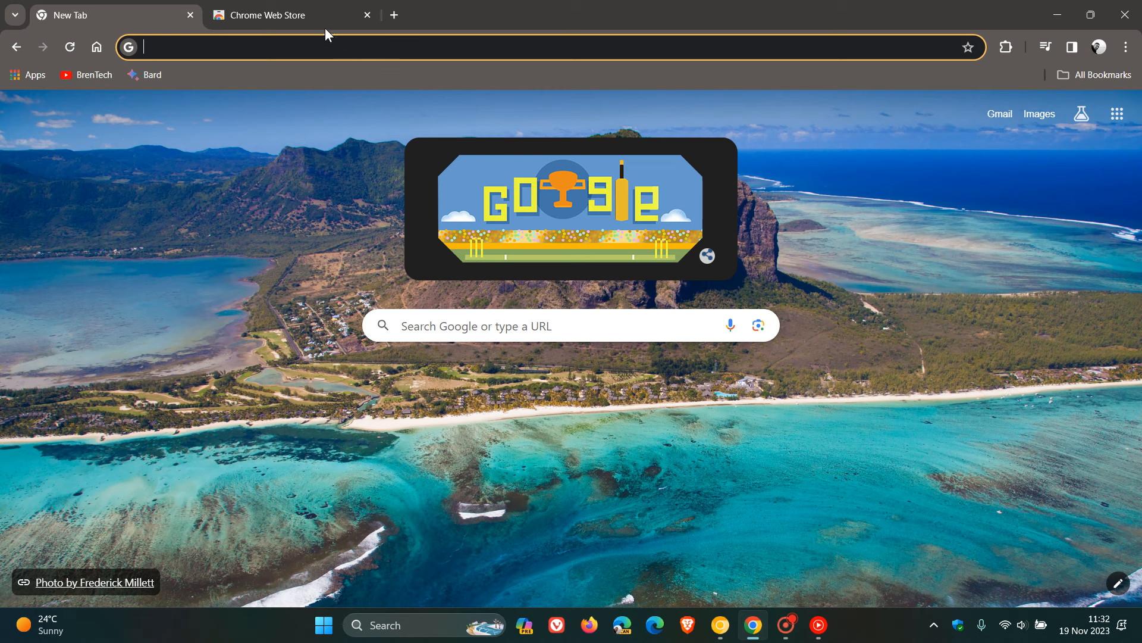
left_click(277, 14)
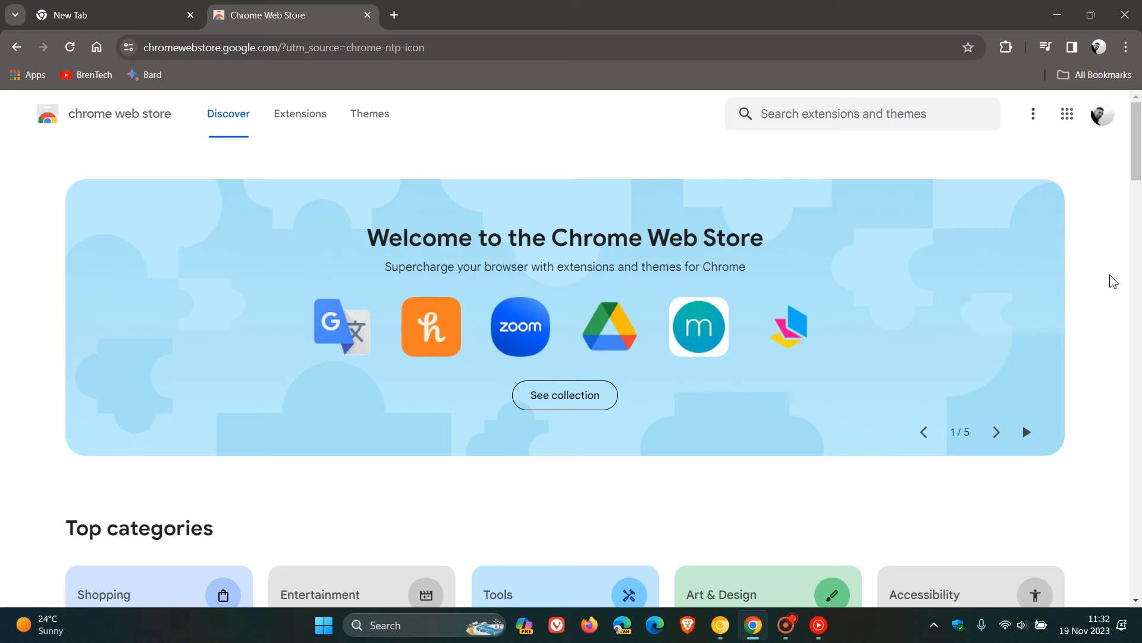
From the New Tab tab, reopen Manage extensions via the puzzle-piece menu
left_click(113, 15)
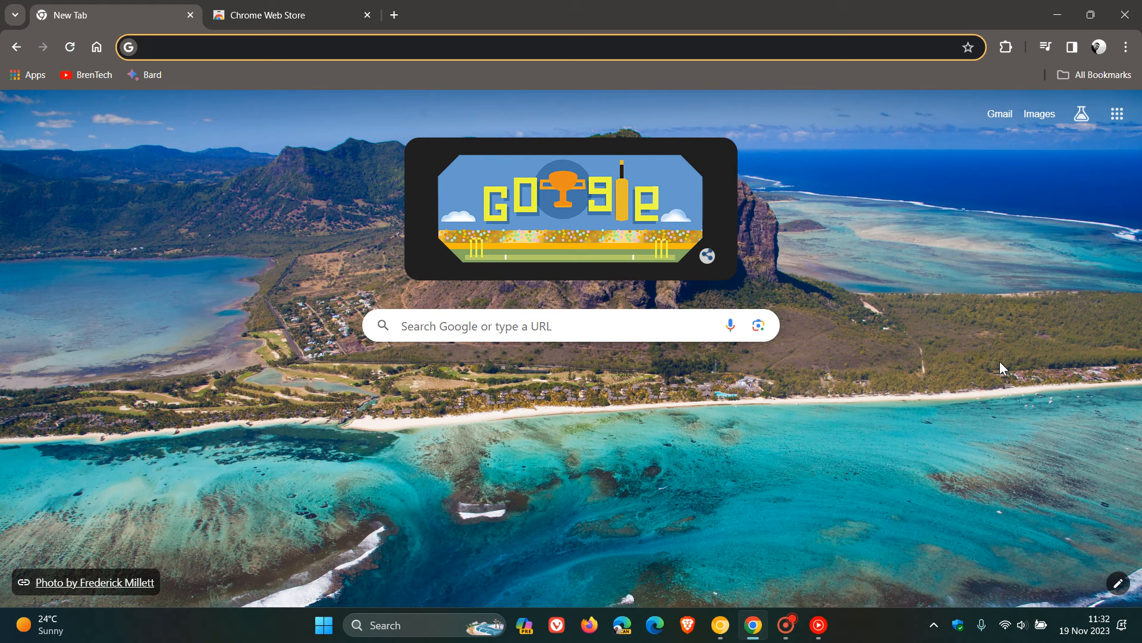
left_click(1006, 46)
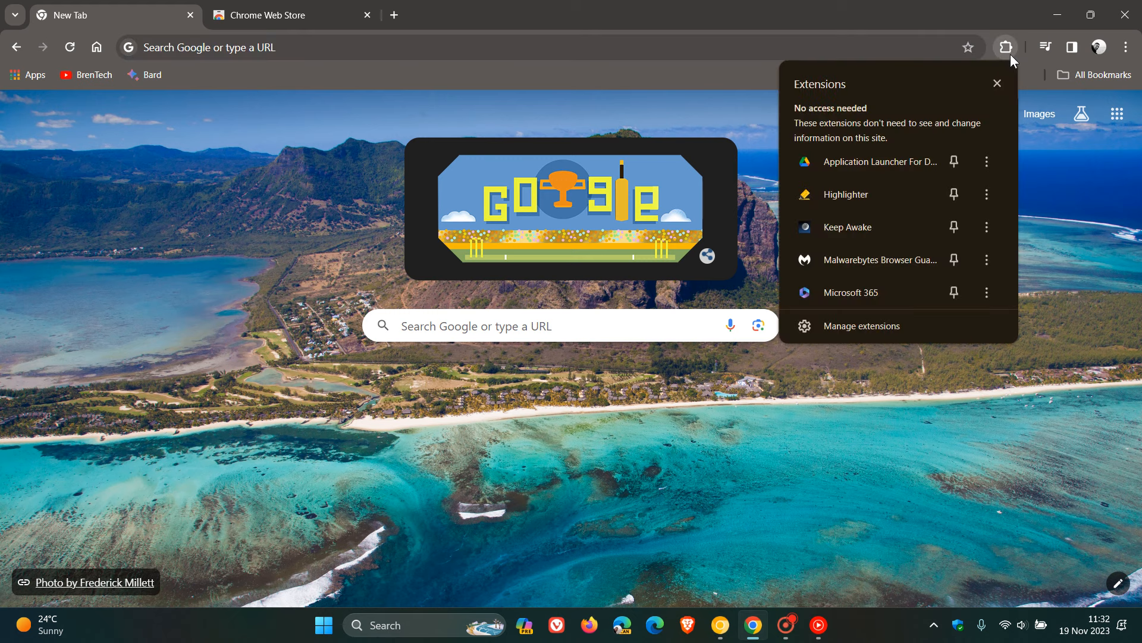
mouse_move(870, 326)
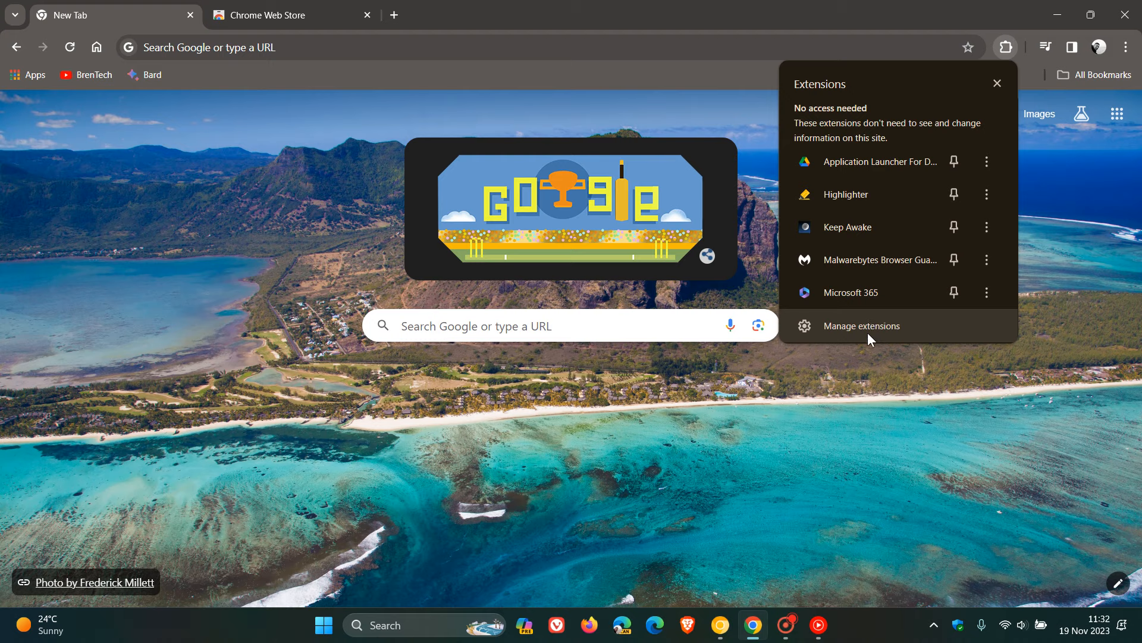
left_click(861, 325)
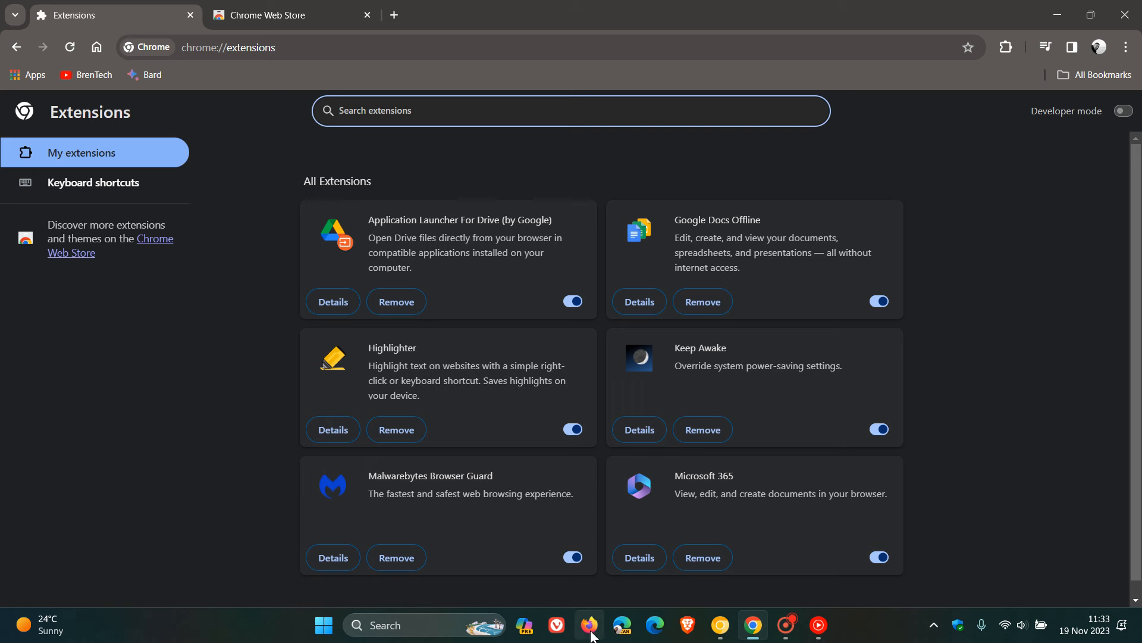
Bring Firefox to the front and show its three installed add-ons in the Extensions menu
left_click(588, 625)
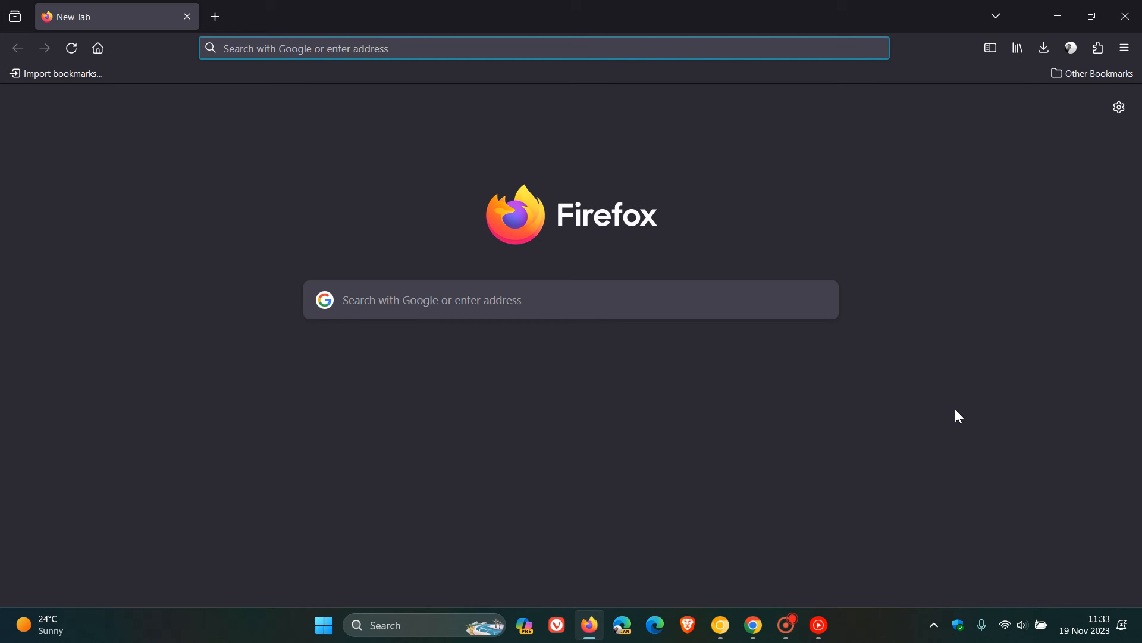
mouse_move(984, 395)
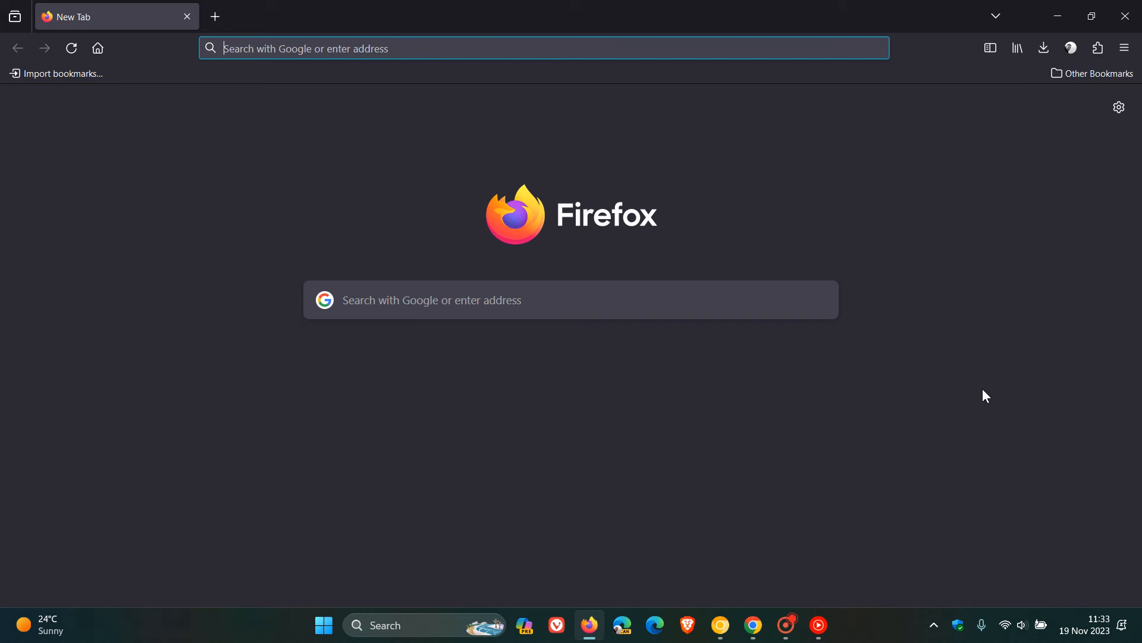
left_click(1097, 48)
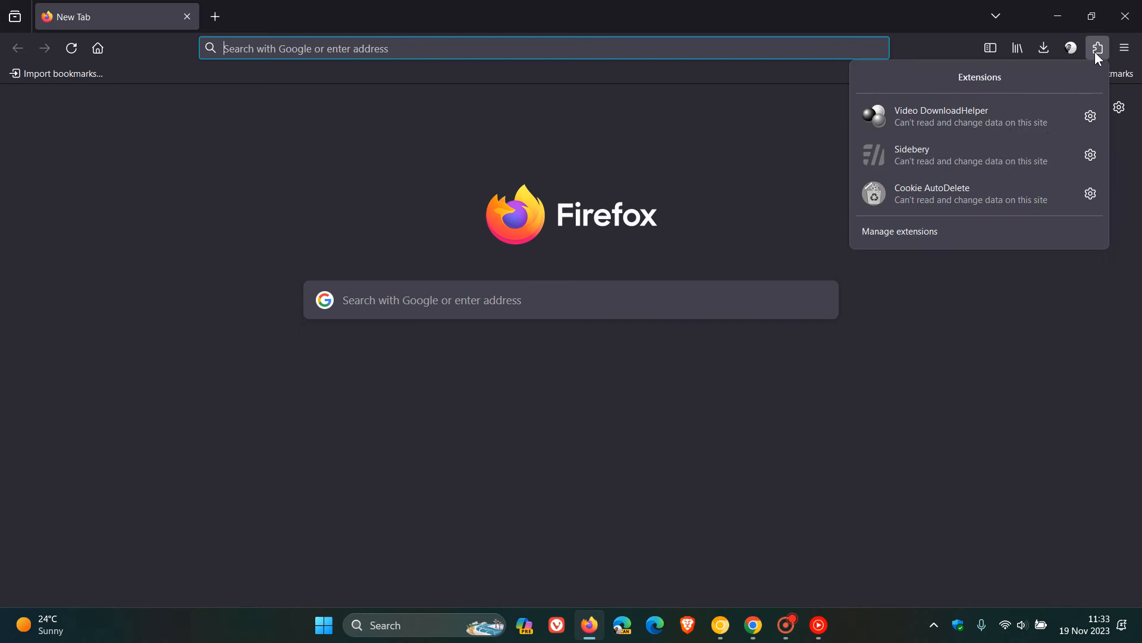
mouse_move(988, 407)
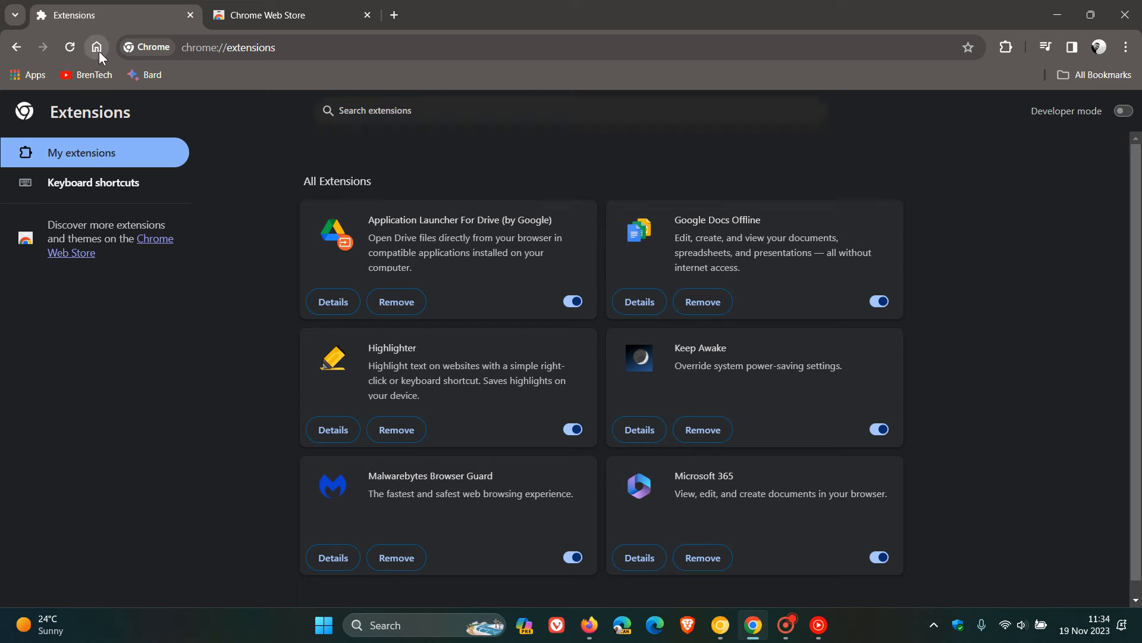
Press Chrome's Home button to return the first tab to the Google doodle new tab page
left_click(97, 47)
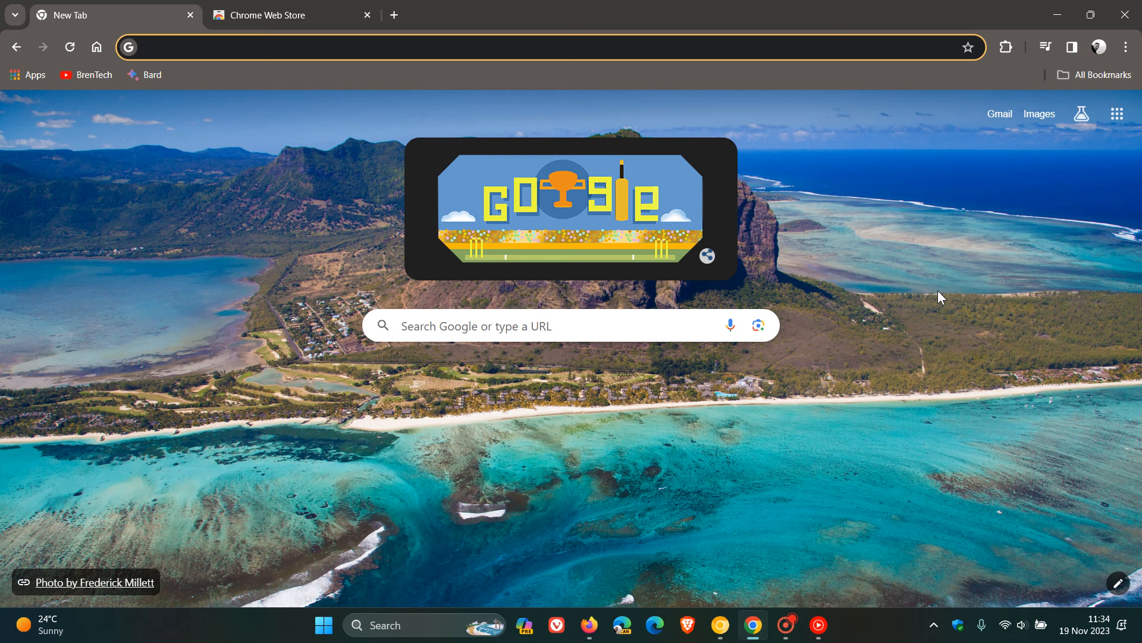
mouse_move(304, 225)
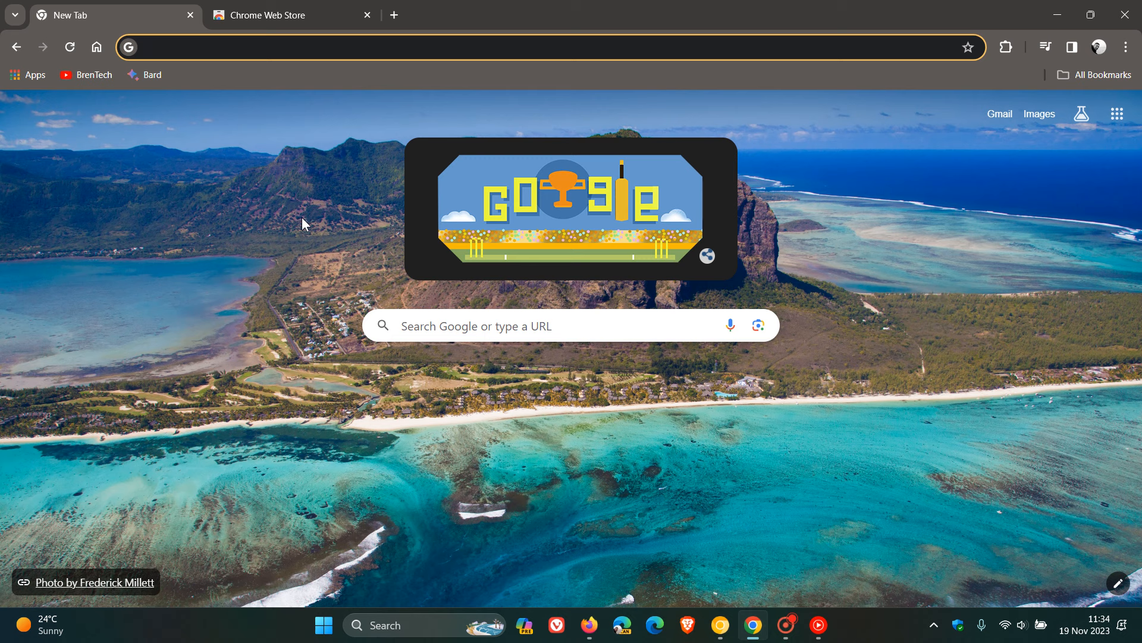